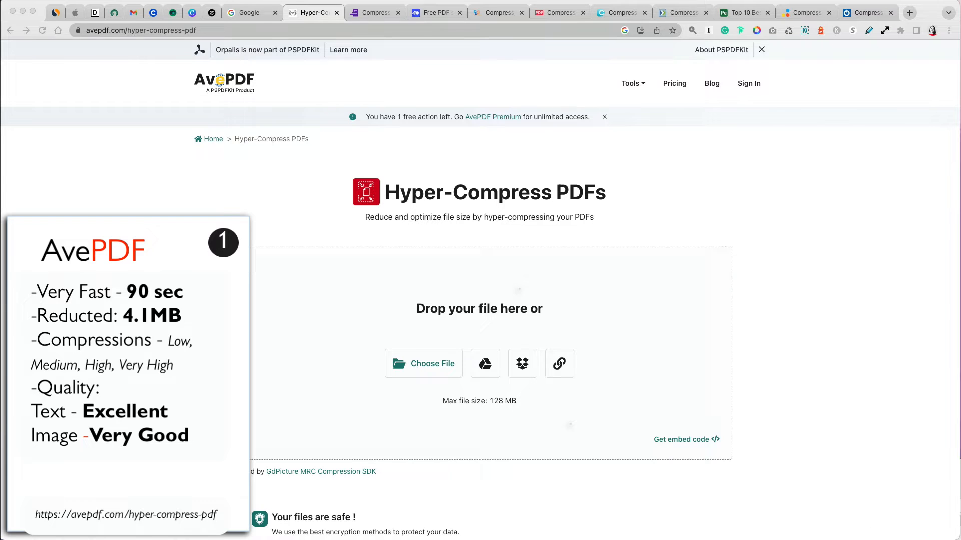
Upload the 78.73 MB PDF into AvePDF's Hyper-Compress tool, level set to High.
click(423, 363)
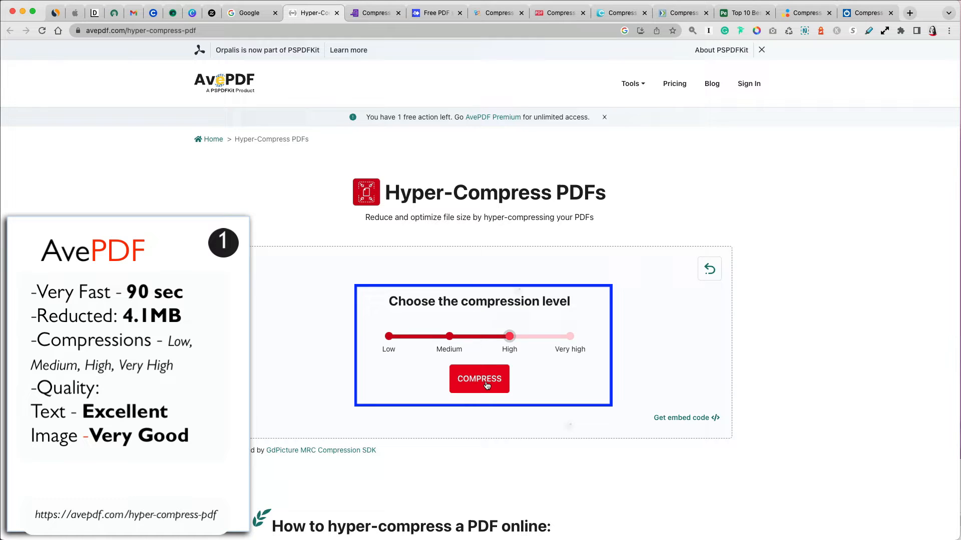
Compress the PDF at High level, reducing it 95% from 78.73 MB to 3.88 MB.
click(479, 379)
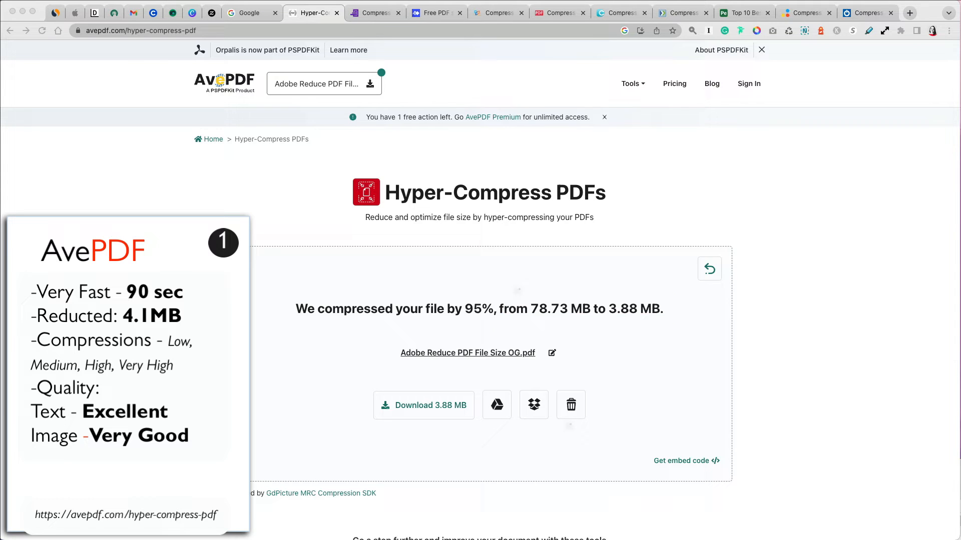
Download the 3.88 MB compressed PDF from AvePDF to the device.
double_click(582, 309)
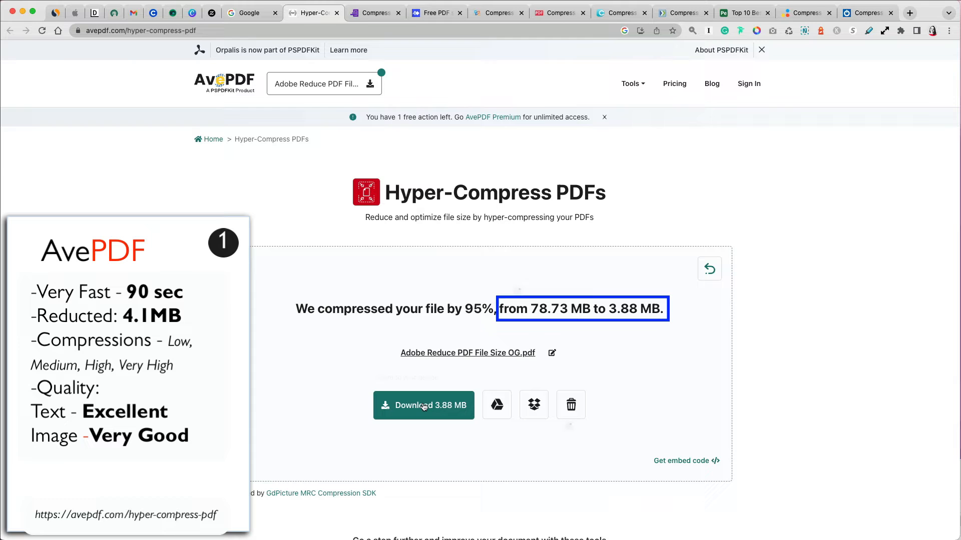
click(423, 405)
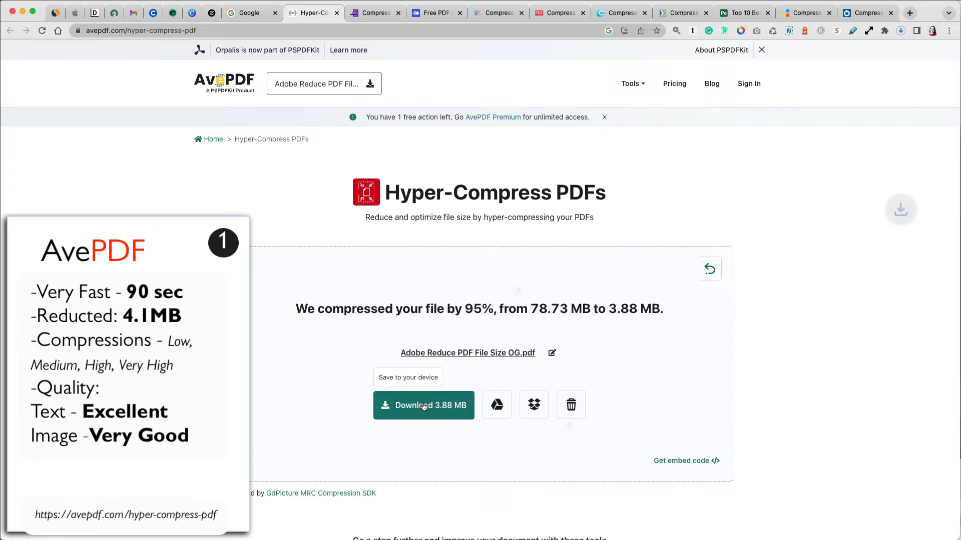
click(424, 405)
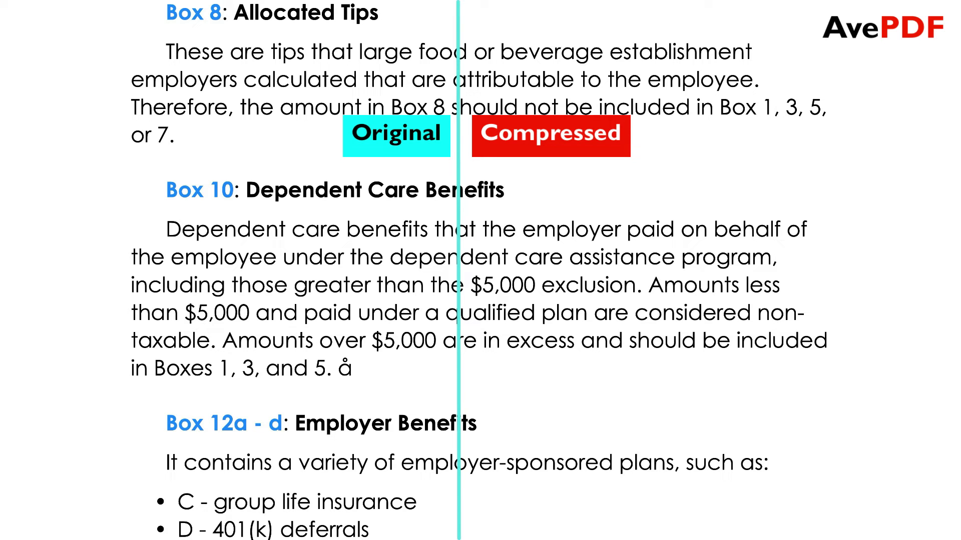
scroll(down, 3)
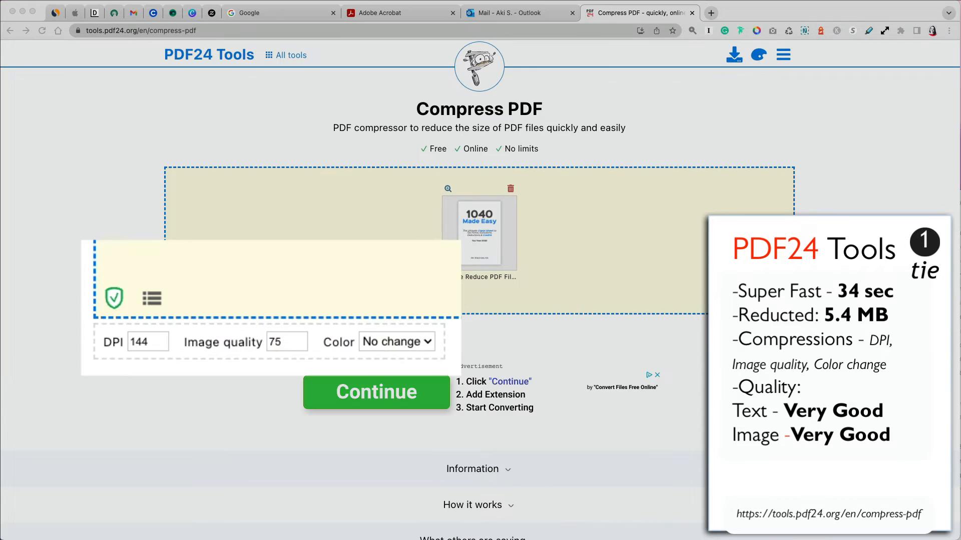
mouse_move(291, 344)
text(50)
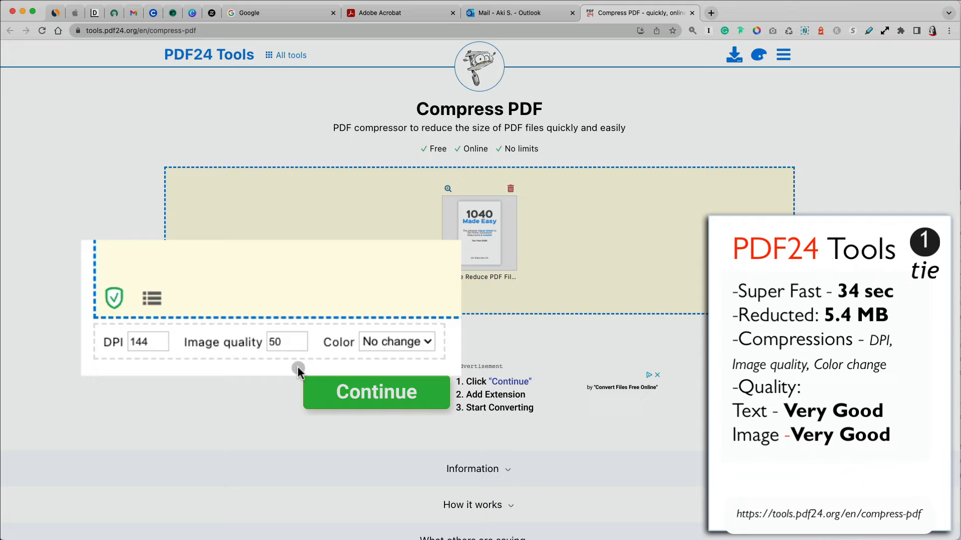
mouse_move(296, 347)
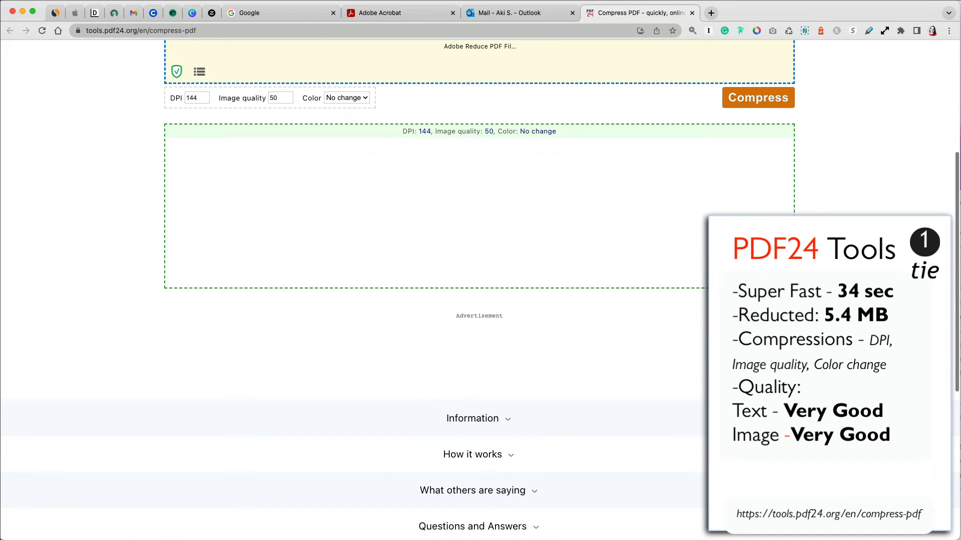
Compress the PDF in PDF24 Tools by 93.43% to 5.17 MB and download it.
click(758, 97)
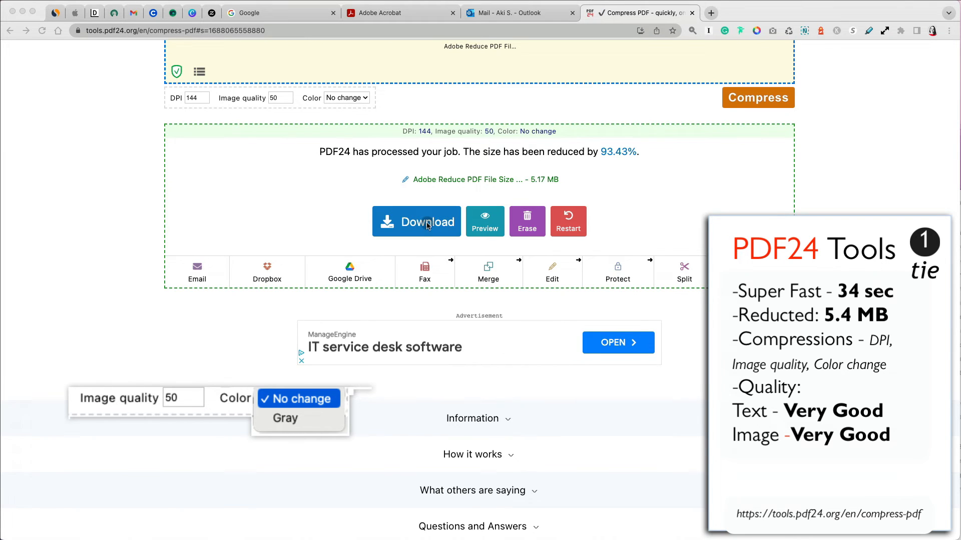
click(416, 221)
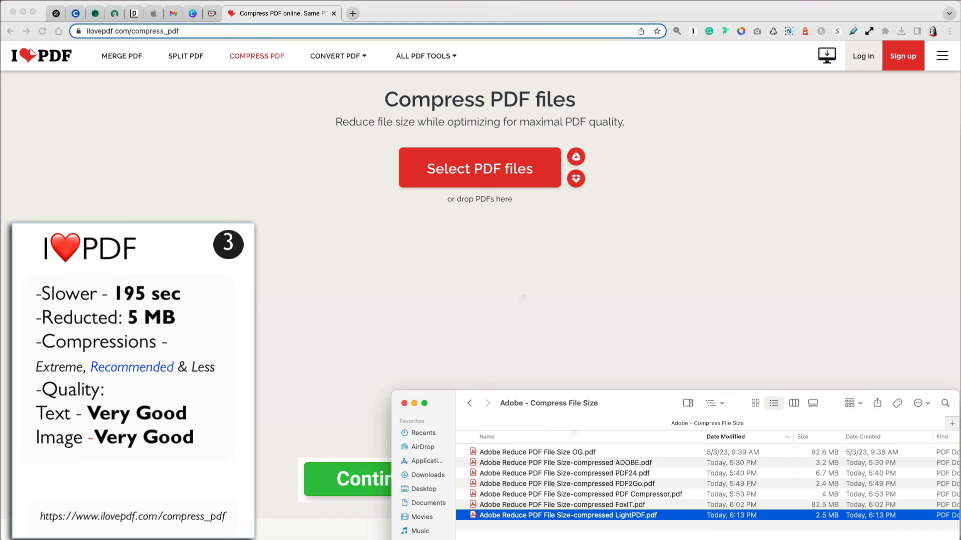
Upload the original 1040 Made Easy PDF to iLovePDF's Compress PDF tool.
click(537, 452)
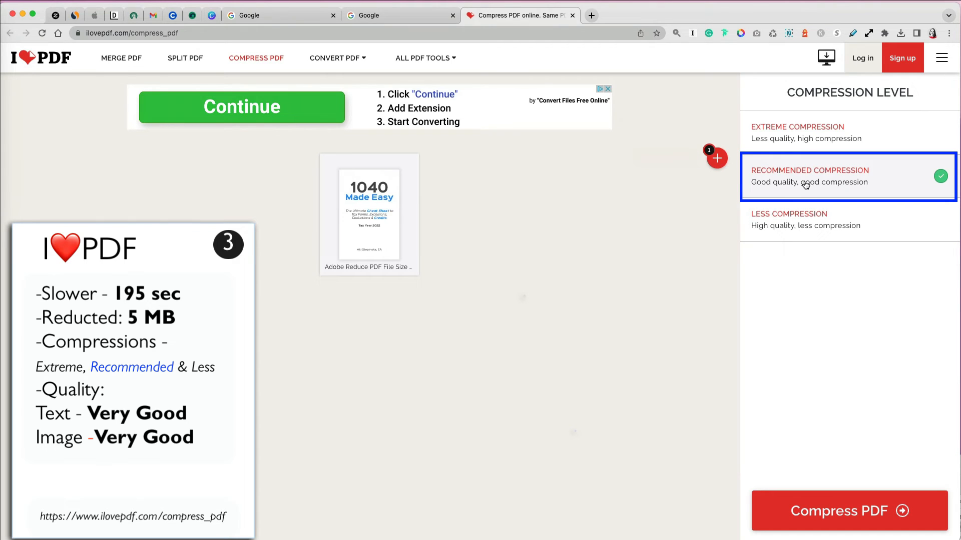
Switch iLovePDF's compression level to Extreme and start compressing the PDF.
click(849, 510)
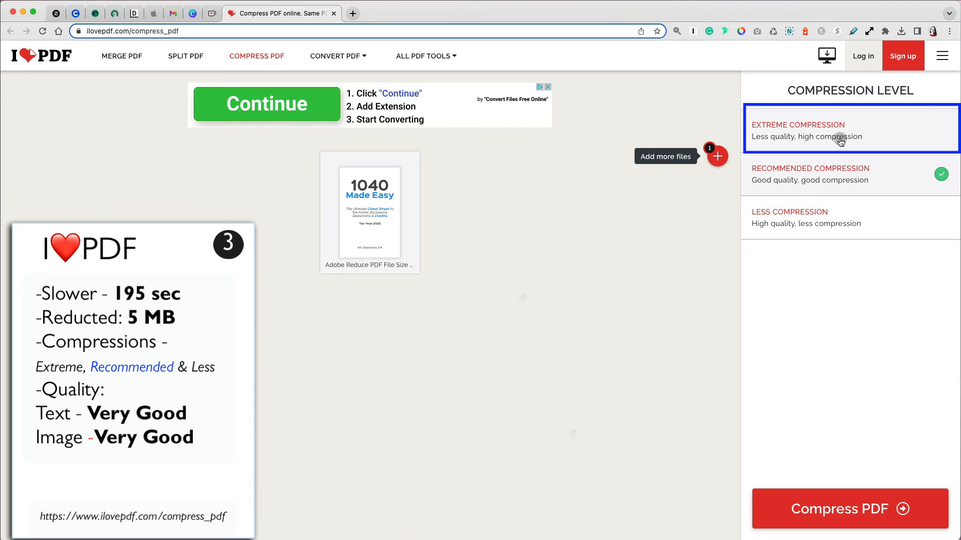
click(839, 131)
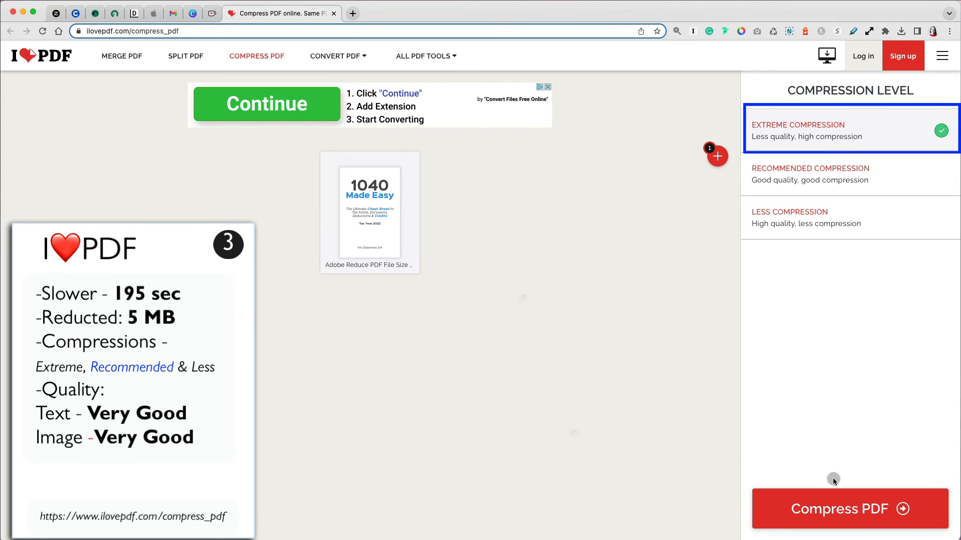
click(849, 509)
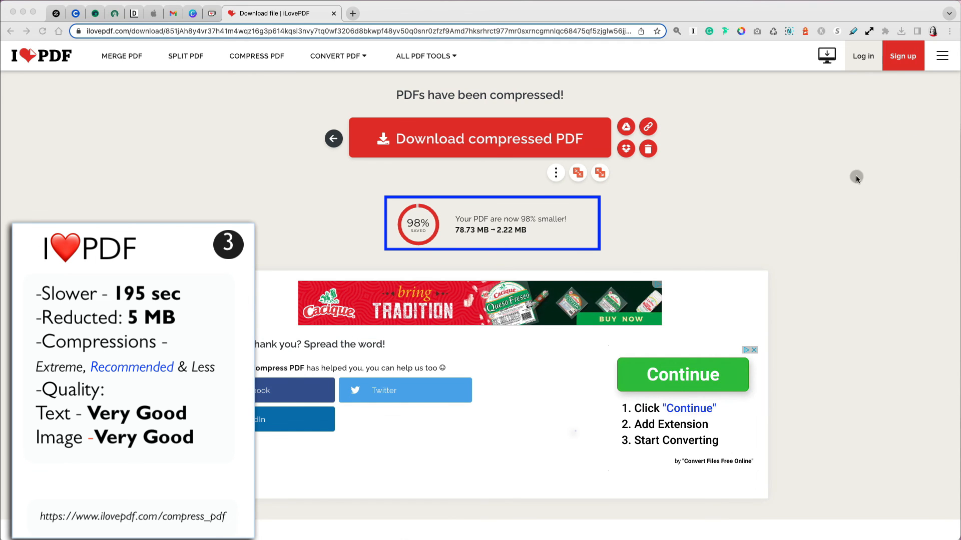
mouse_move(900, 31)
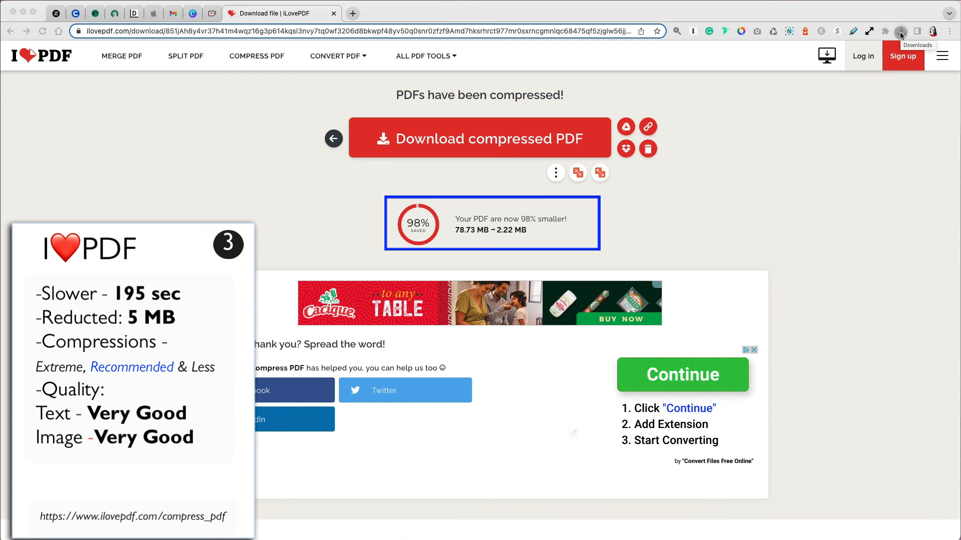
Download the 2.22 MB extreme-compressed PDF from iLovePDF's results page.
click(476, 145)
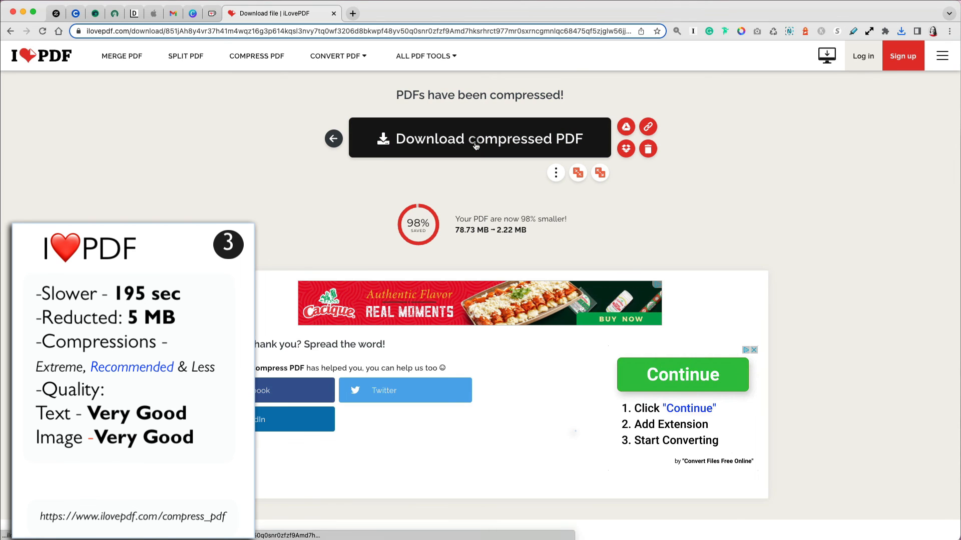